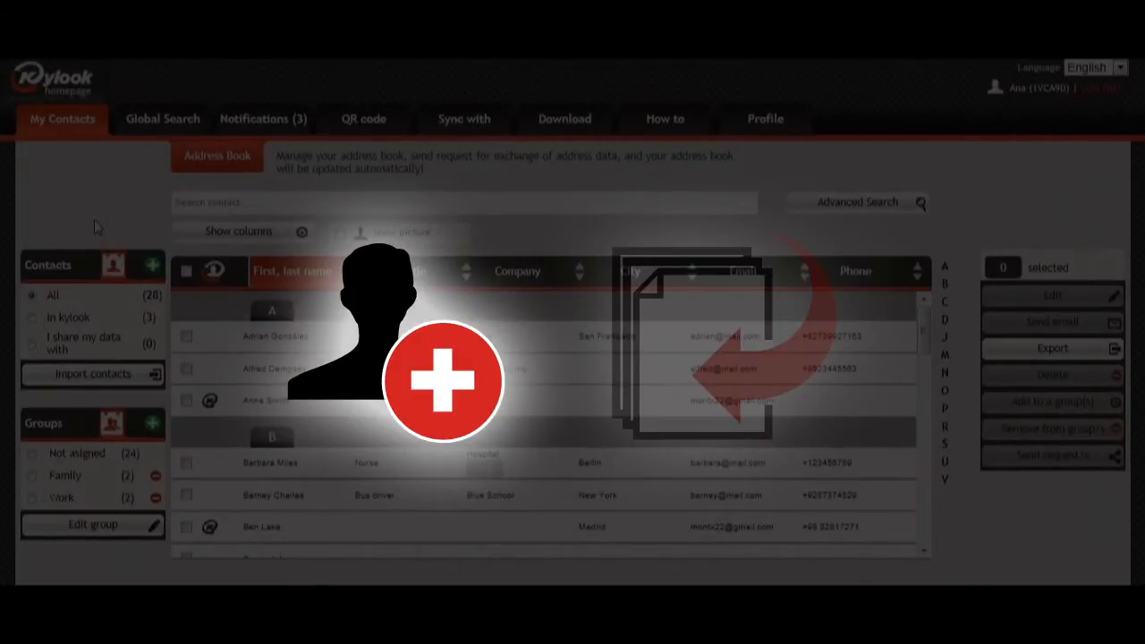
left_click(152, 265)
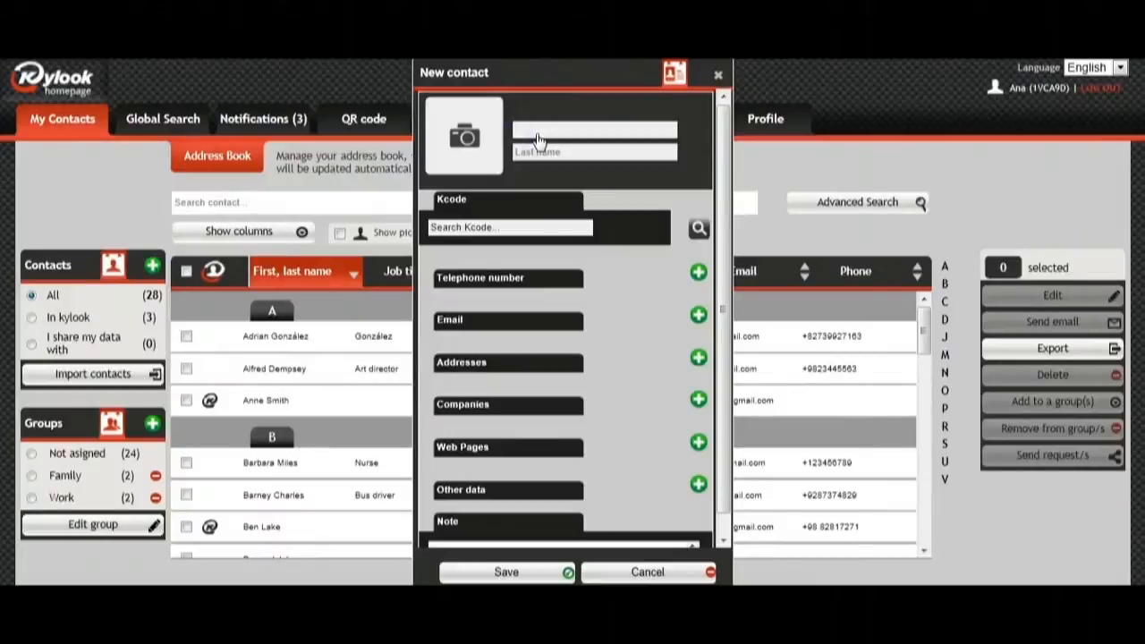
type("Rosa")
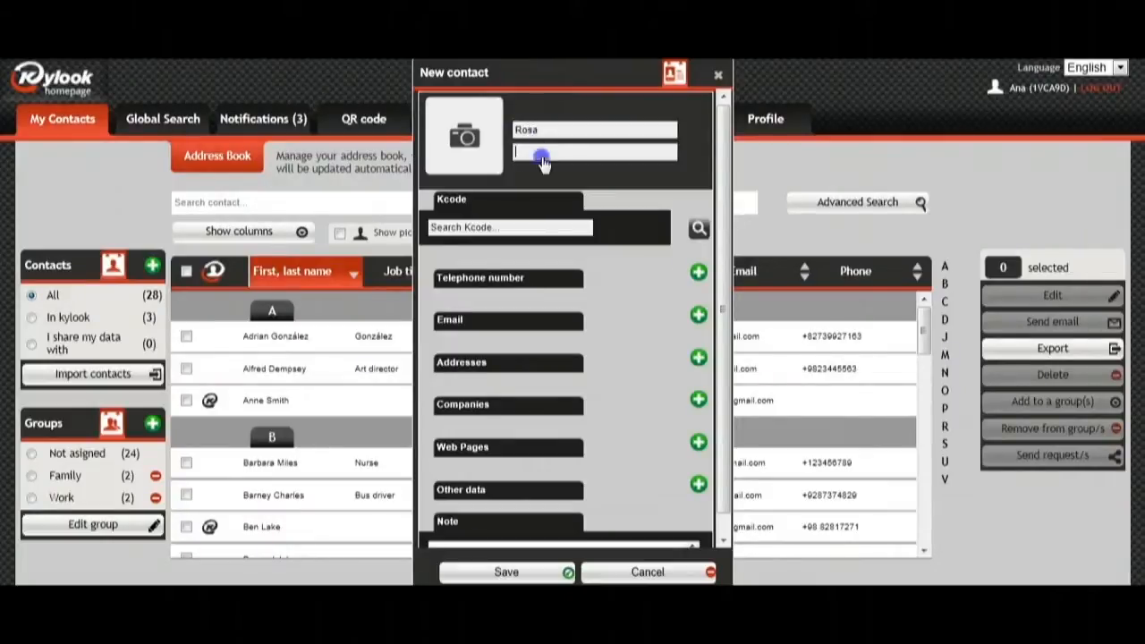
type("Gusy")
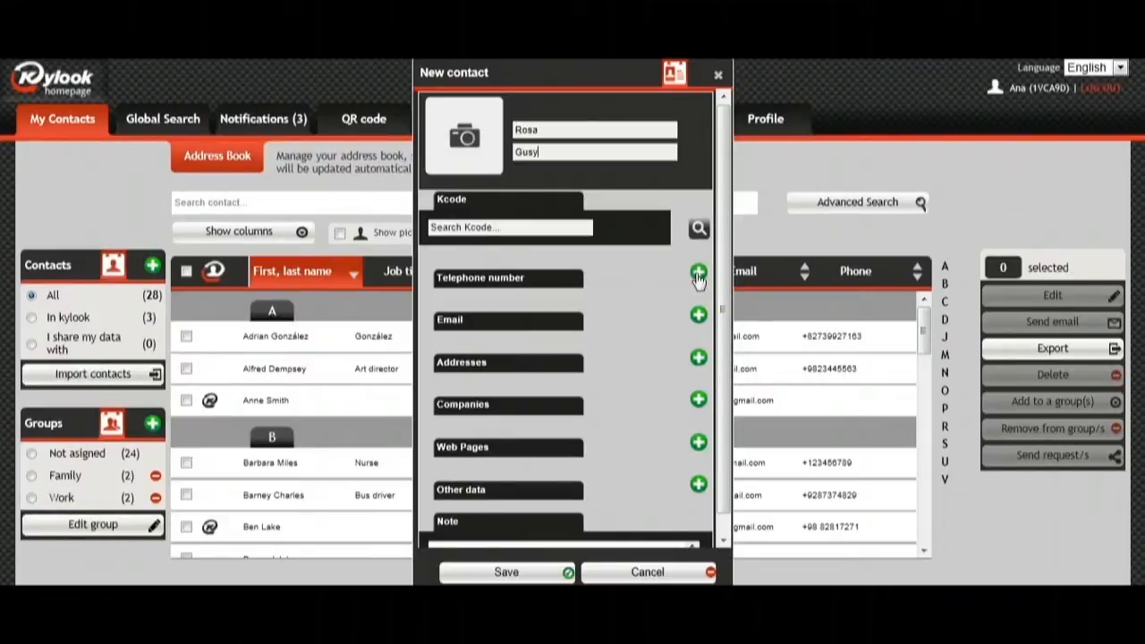
Add telephone number 3456789 and mark it as Work.
left_click(698, 272)
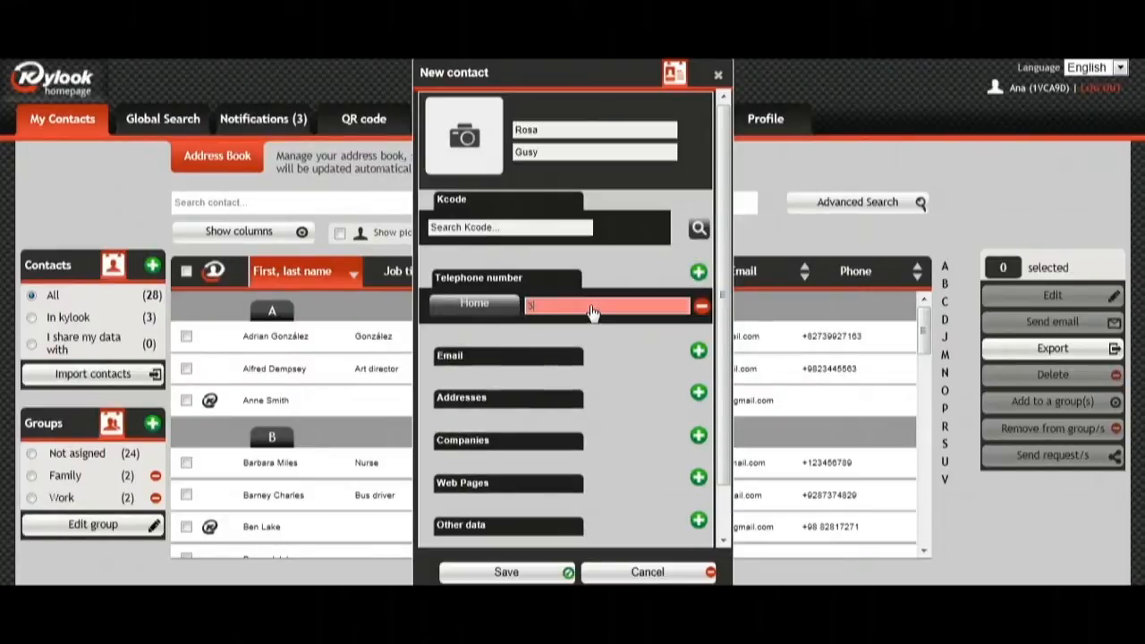
type("3456789")
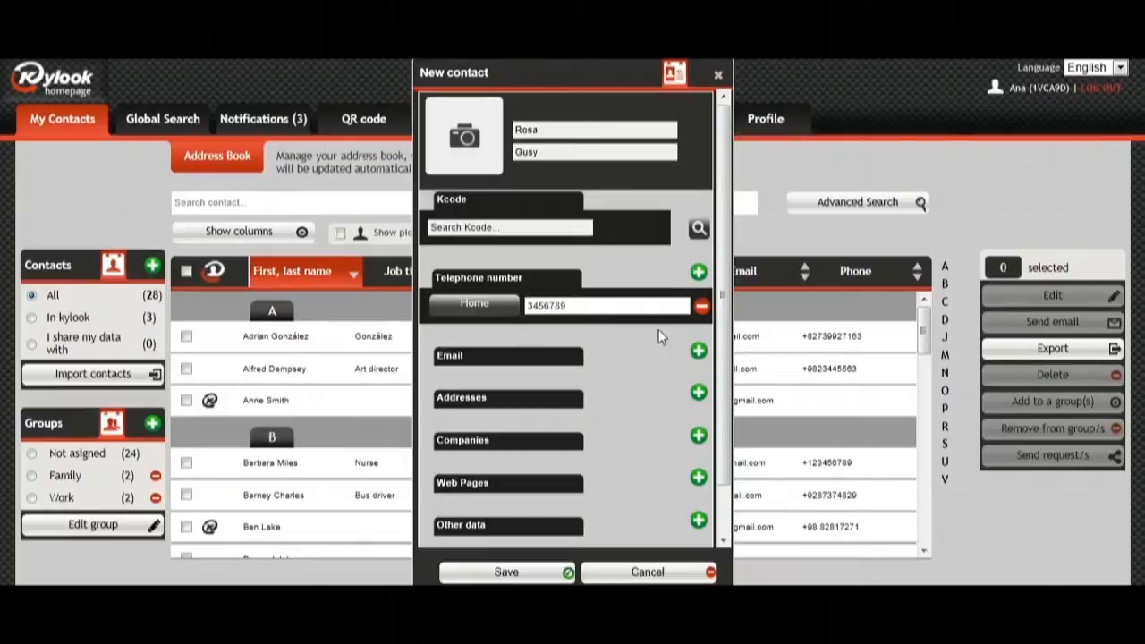
left_click(474, 304)
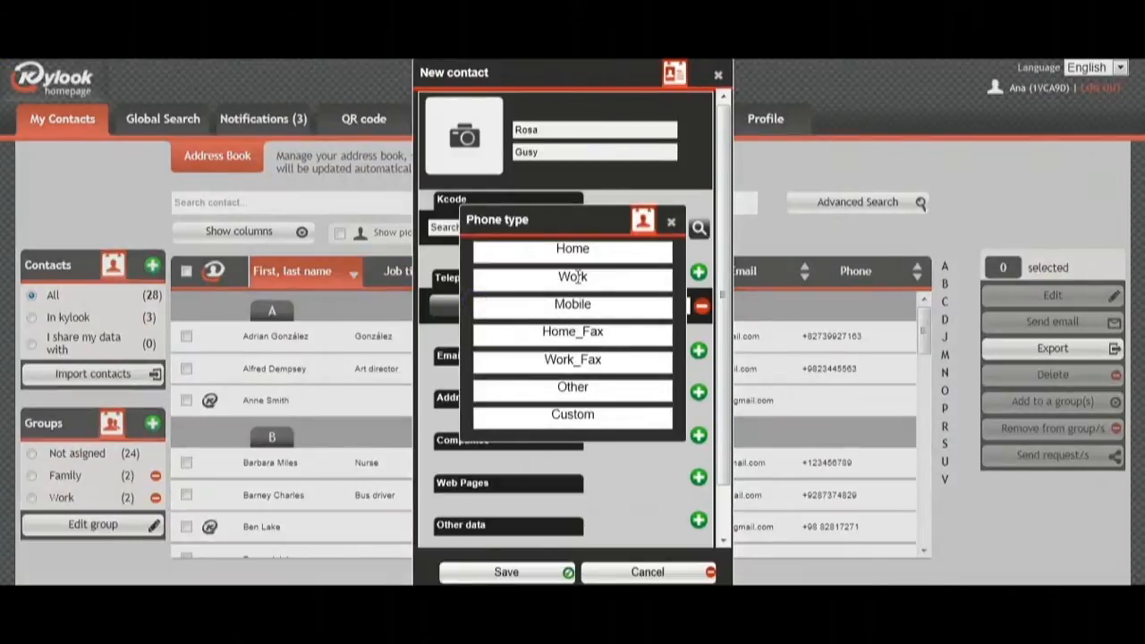
left_click(572, 276)
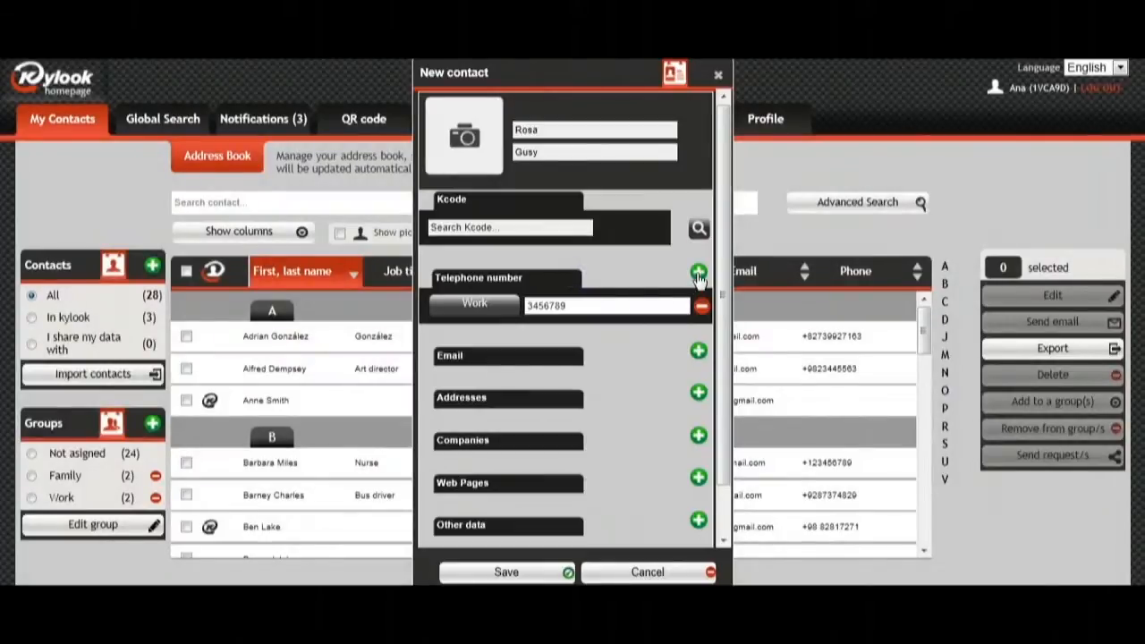
Add a second number 3456789 as Home and remove an accidental empty third row.
left_click(698, 272)
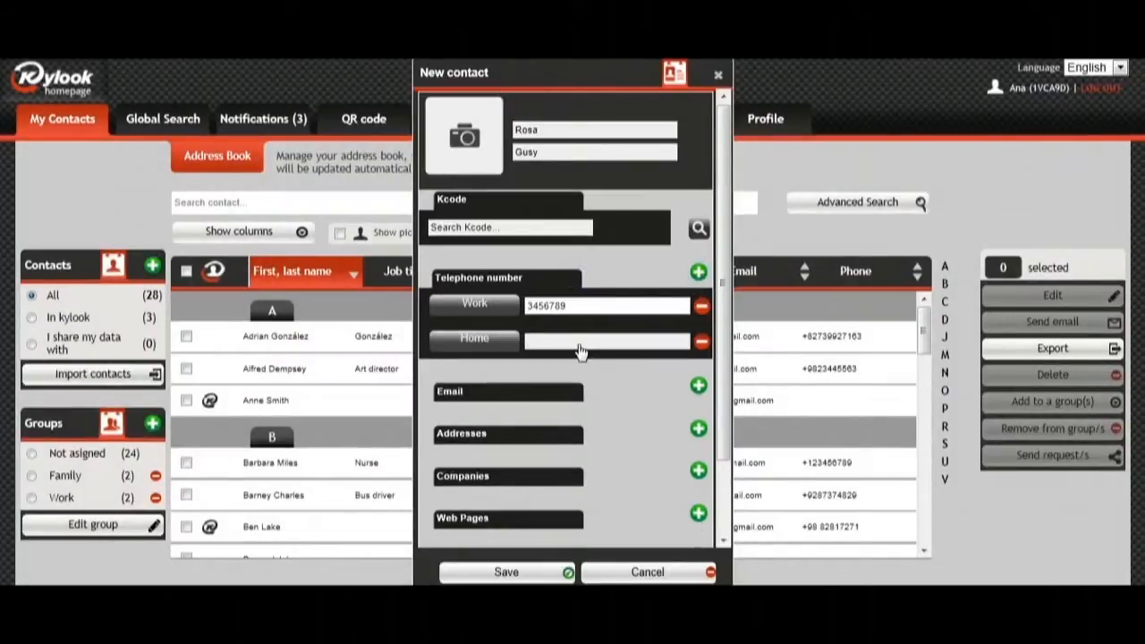
type("3456789")
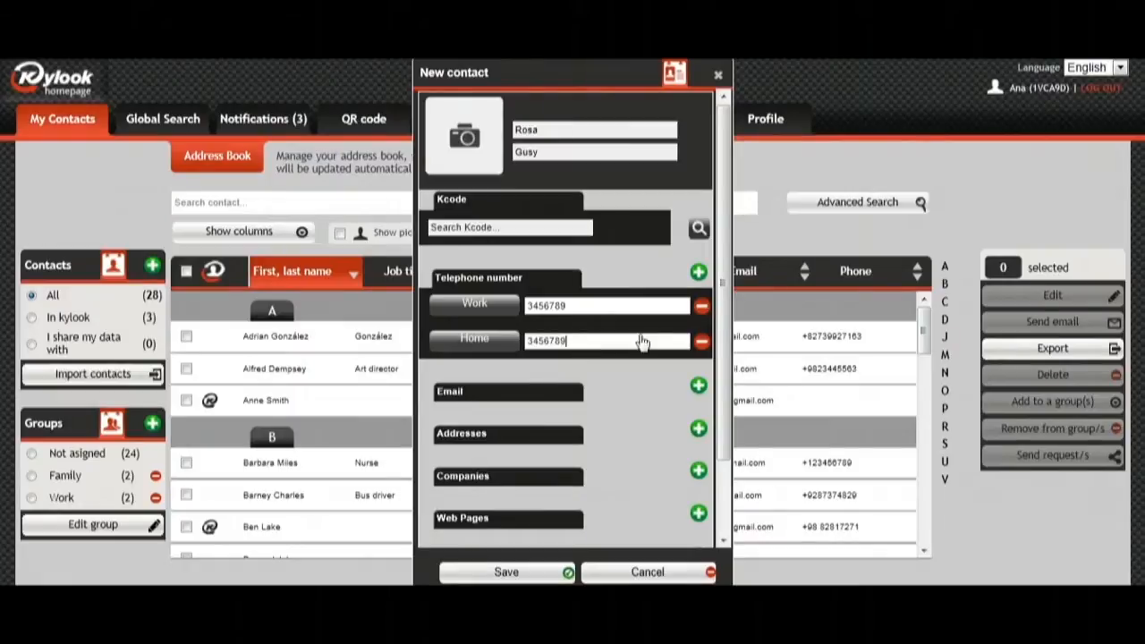
left_click(698, 272)
type("3456778")
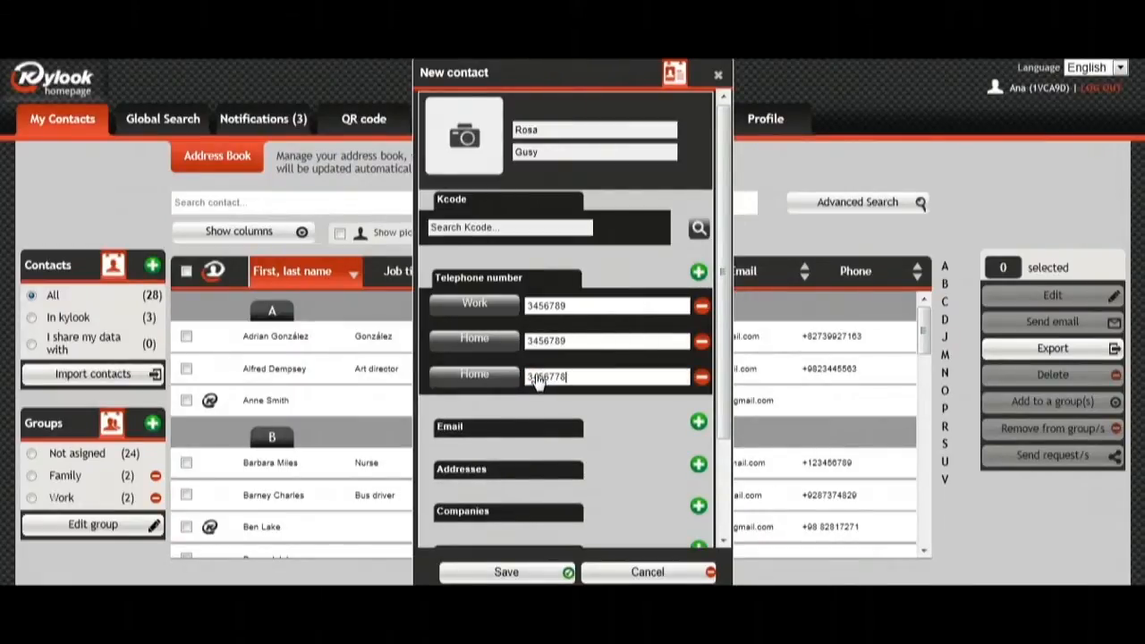
left_click(701, 375)
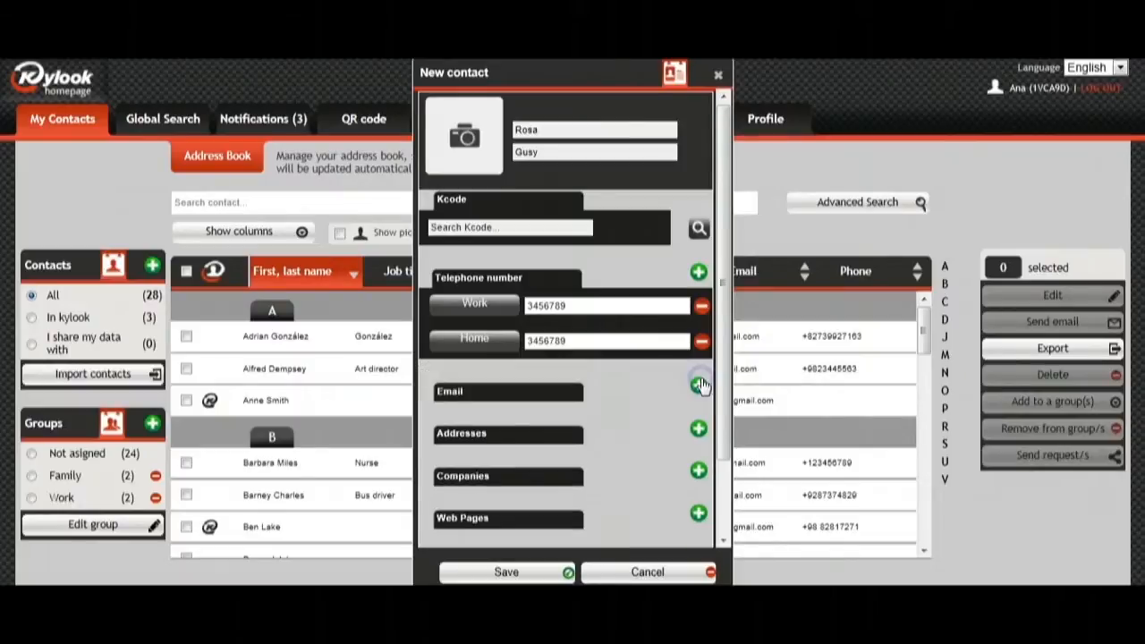
mouse_move(454, 145)
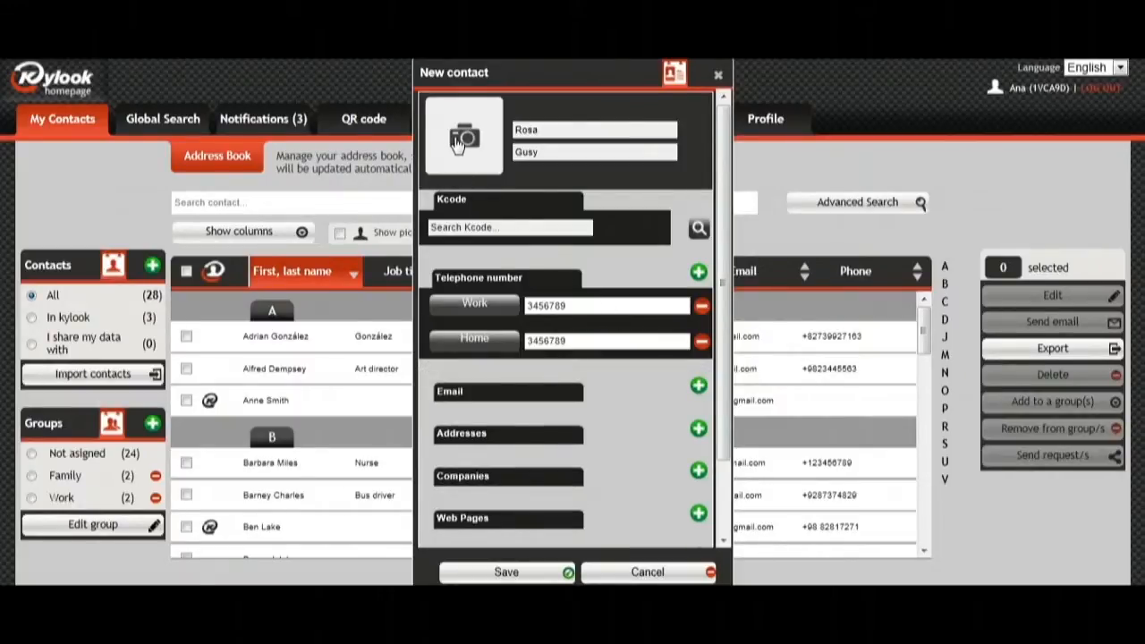
left_click(463, 136)
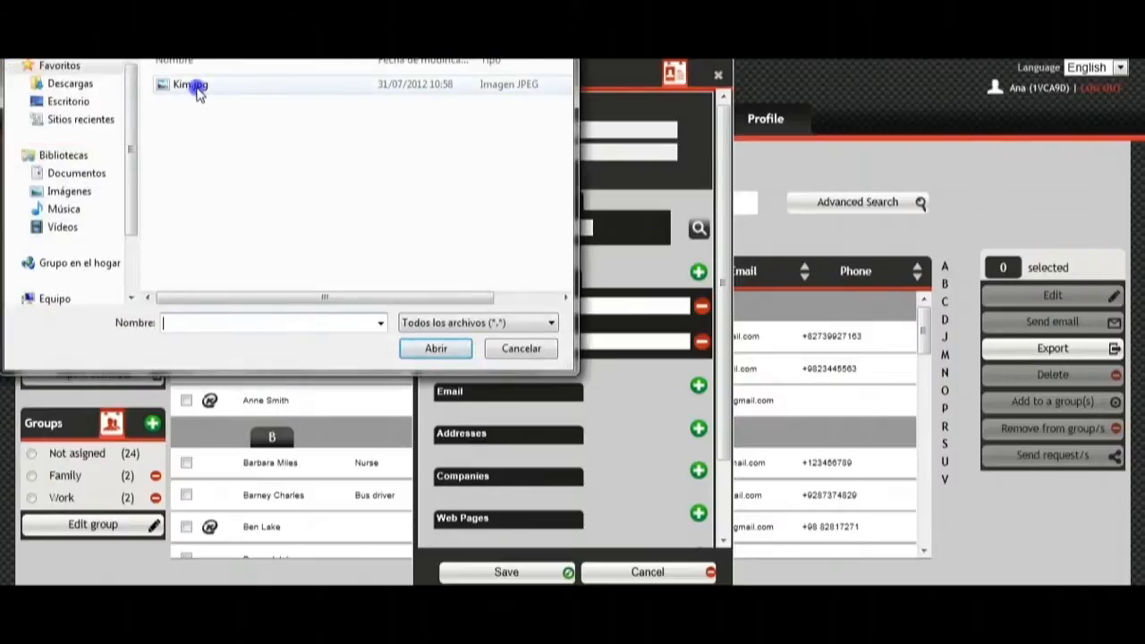
left_click(190, 85)
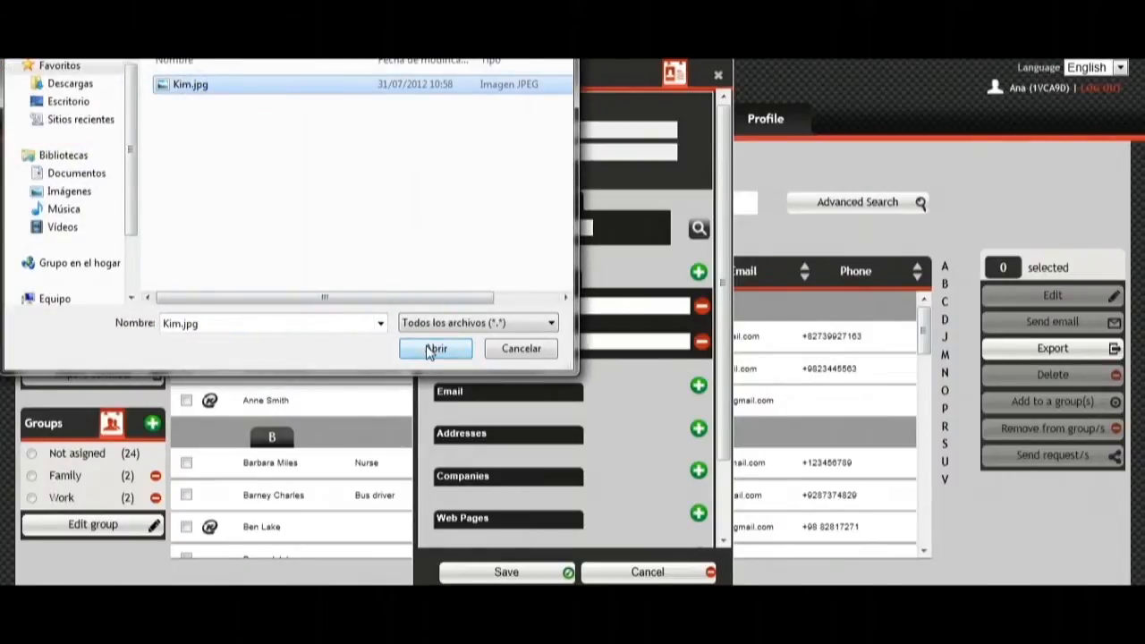
left_click(437, 349)
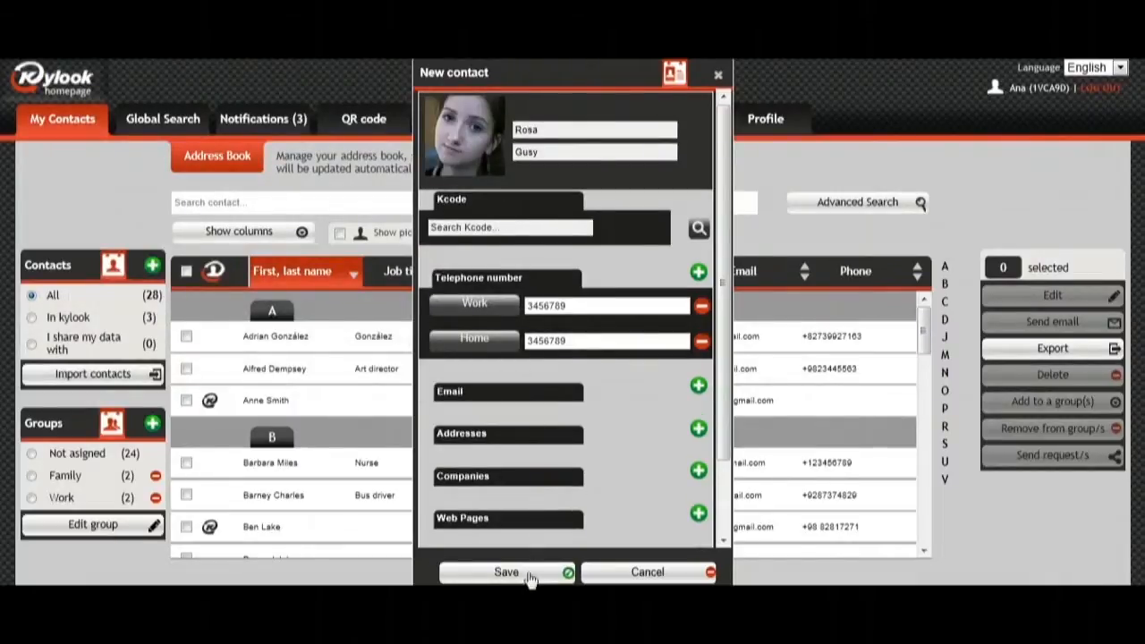
left_click(505, 573)
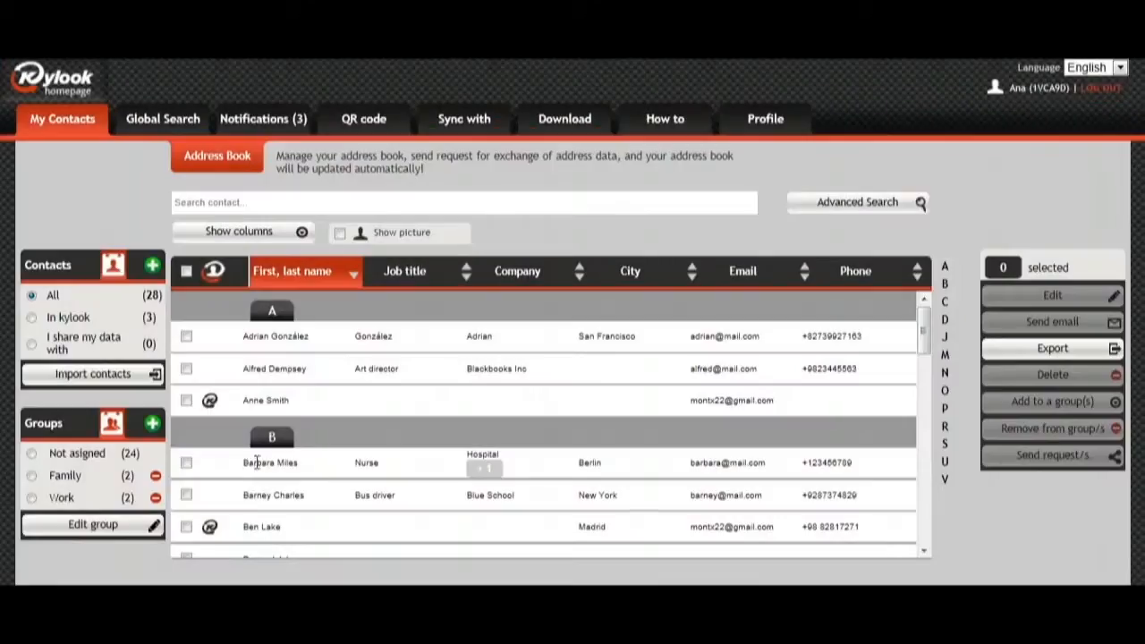
mouse_move(93, 374)
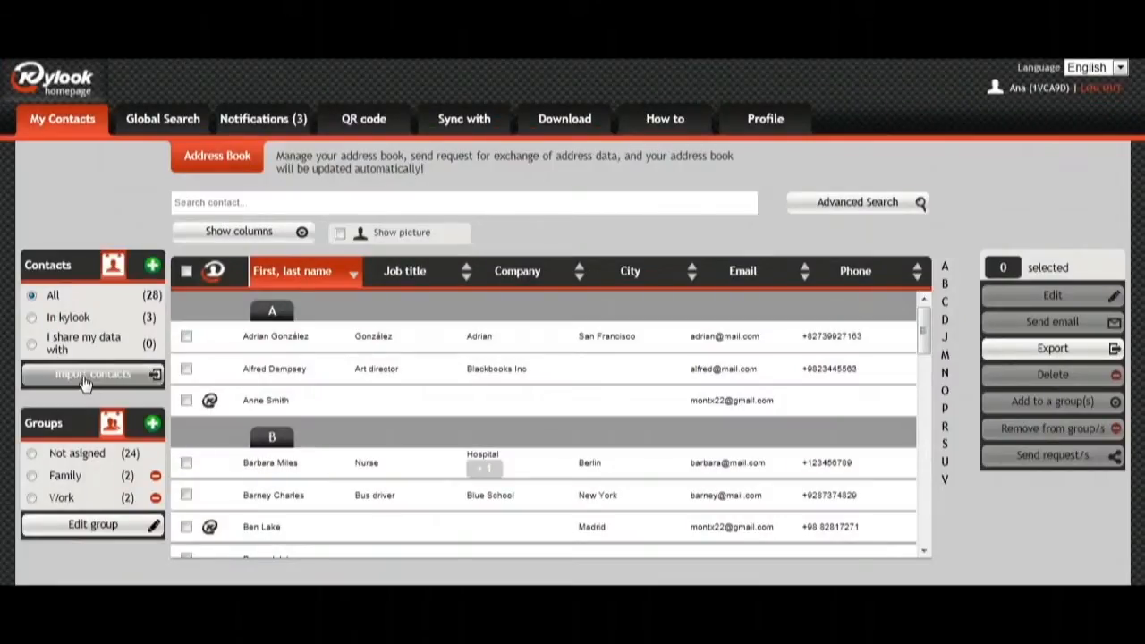
Import contacts from google.csv, raising the All contacts count to 30.
left_click(93, 373)
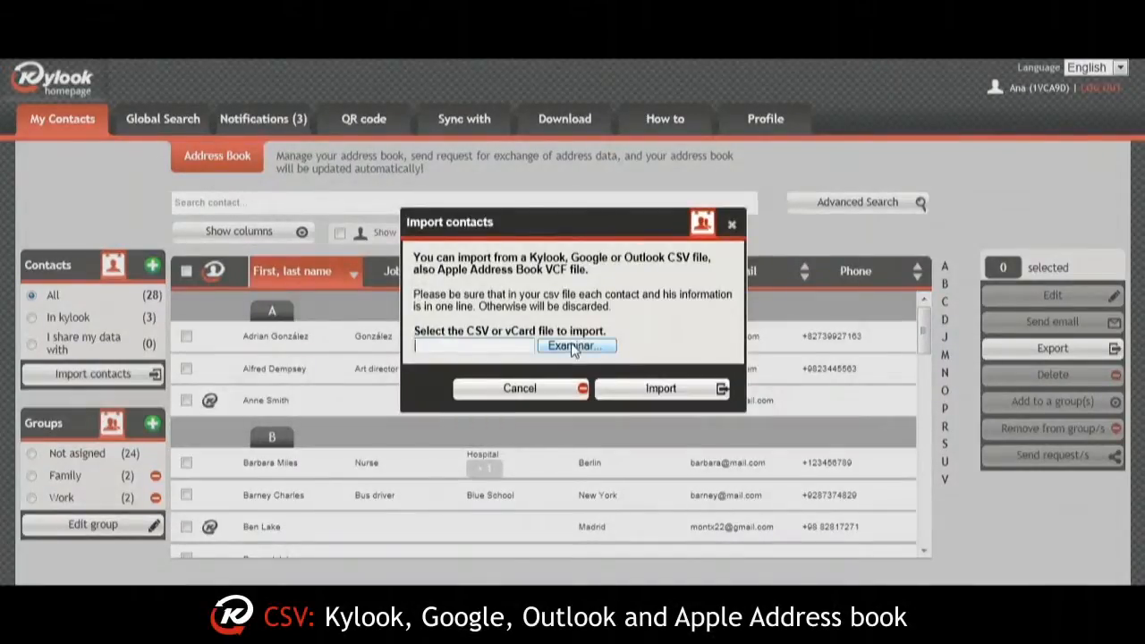
left_click(576, 348)
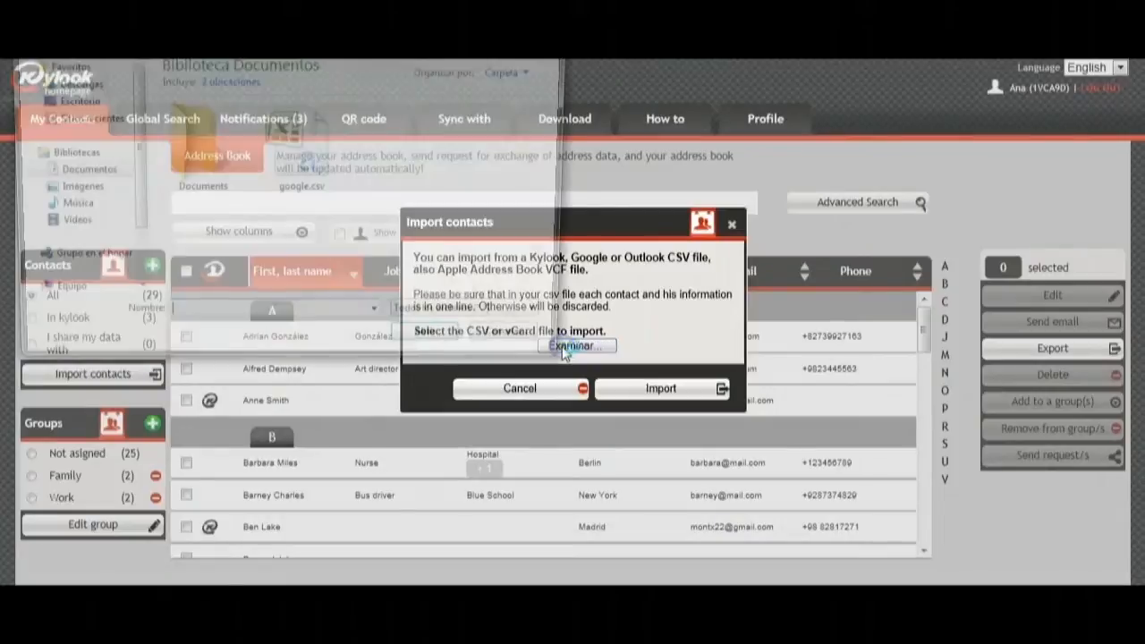
left_click(576, 347)
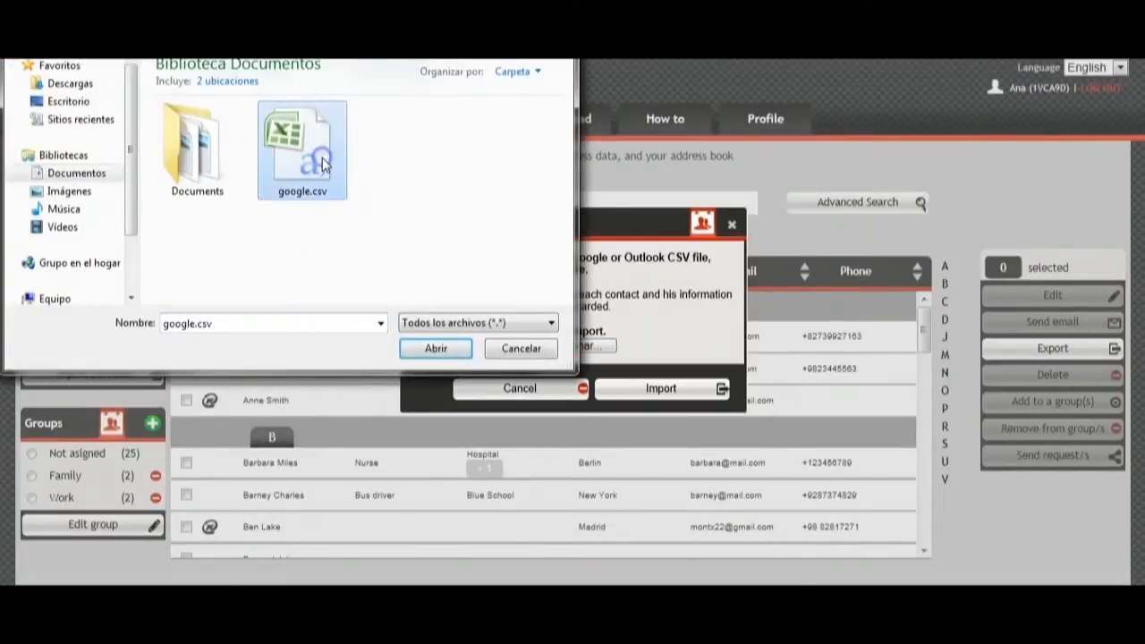
left_click(434, 347)
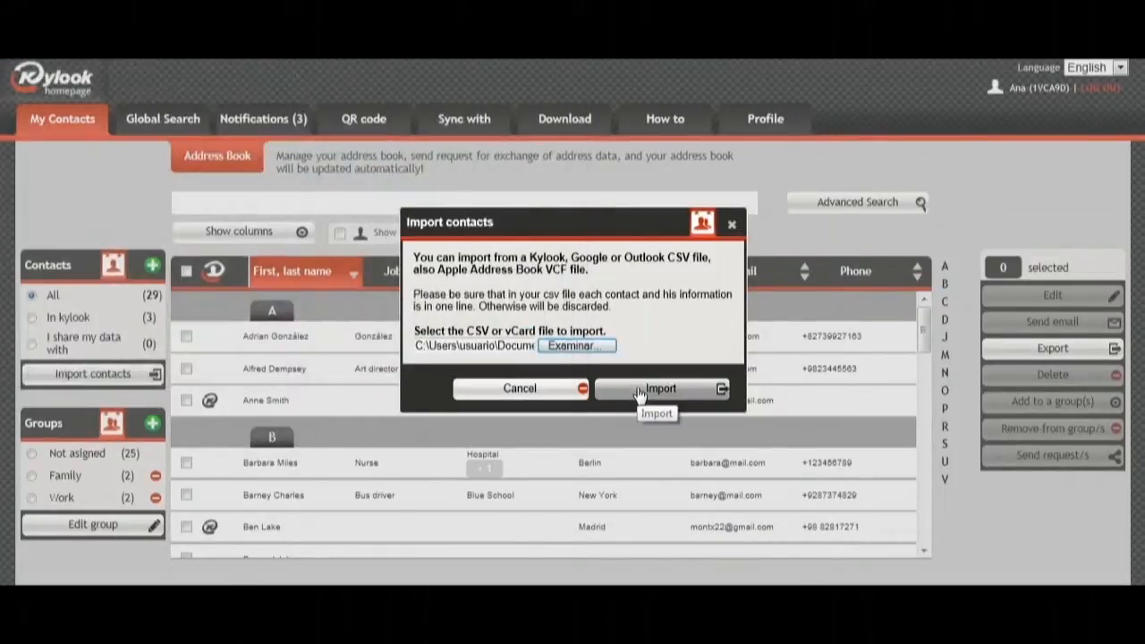
left_click(660, 388)
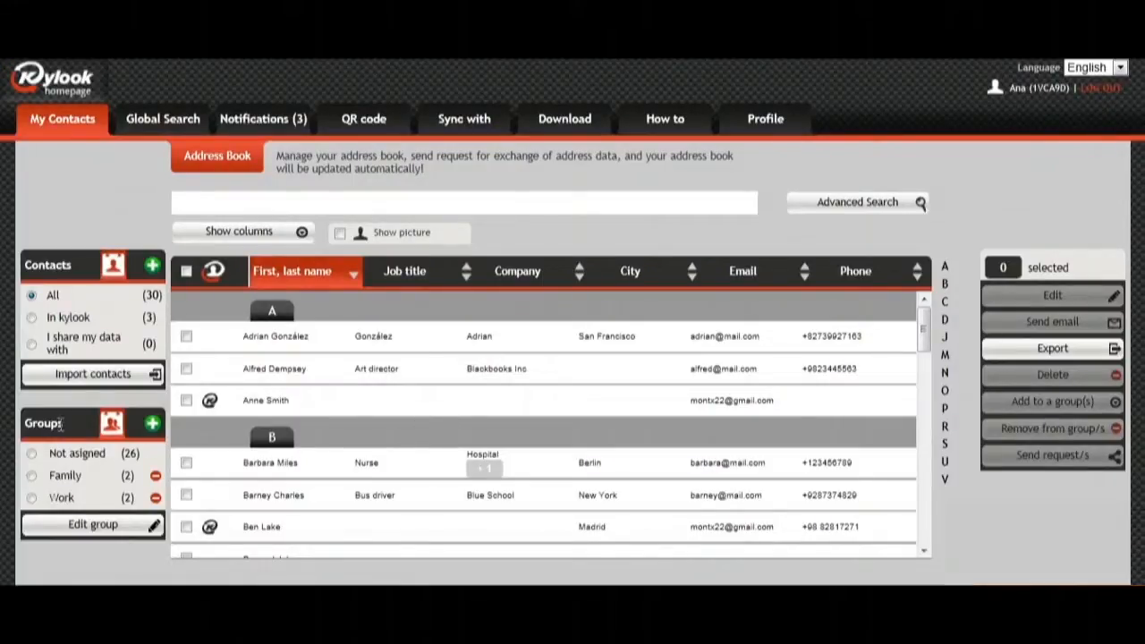
Create a new empty contact group named Work 2.
left_click(152, 422)
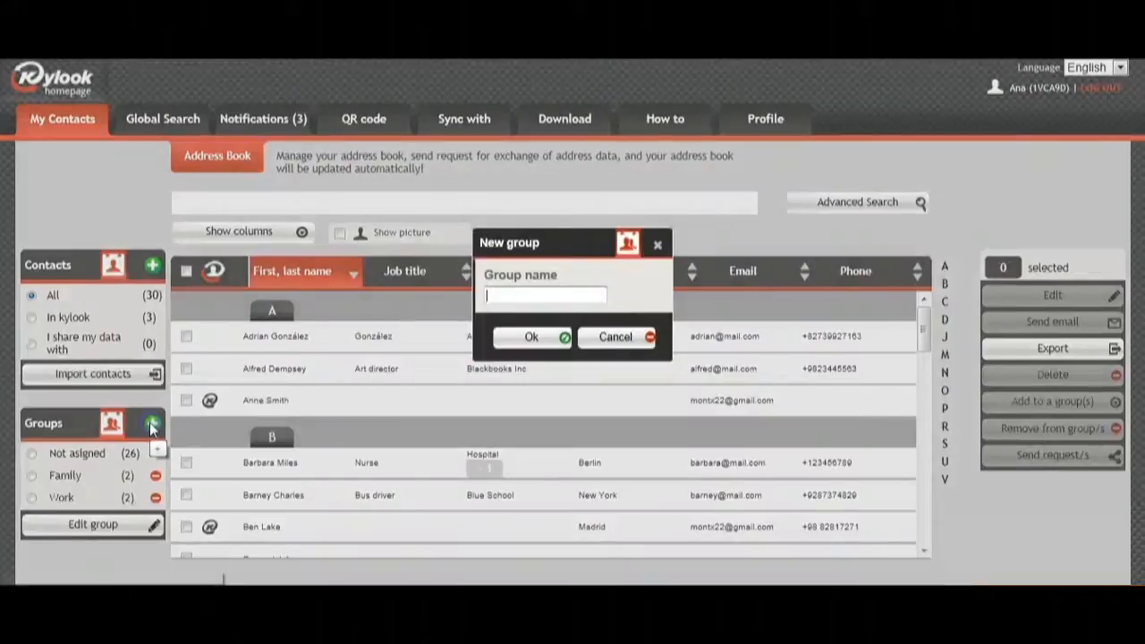
type("Work 2")
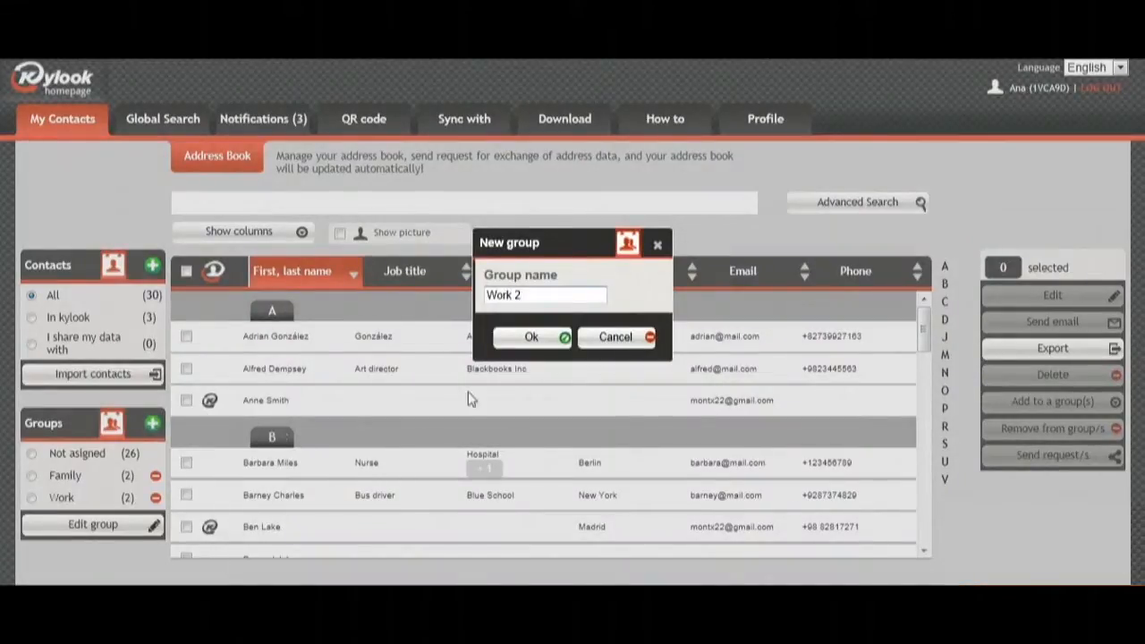
left_click(531, 336)
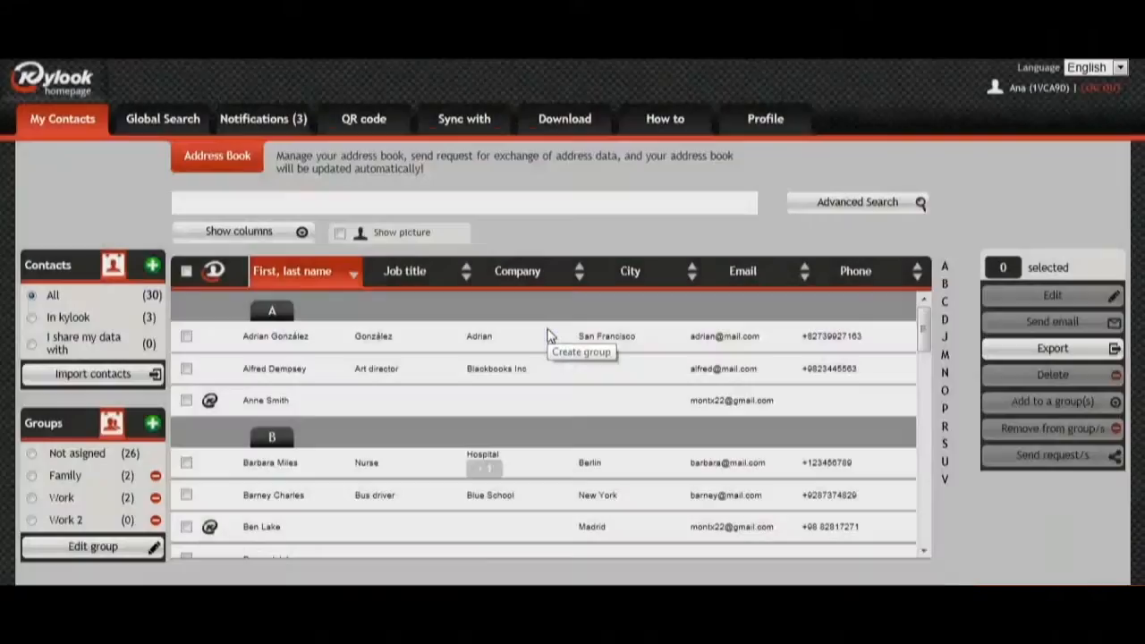
left_click(186, 369)
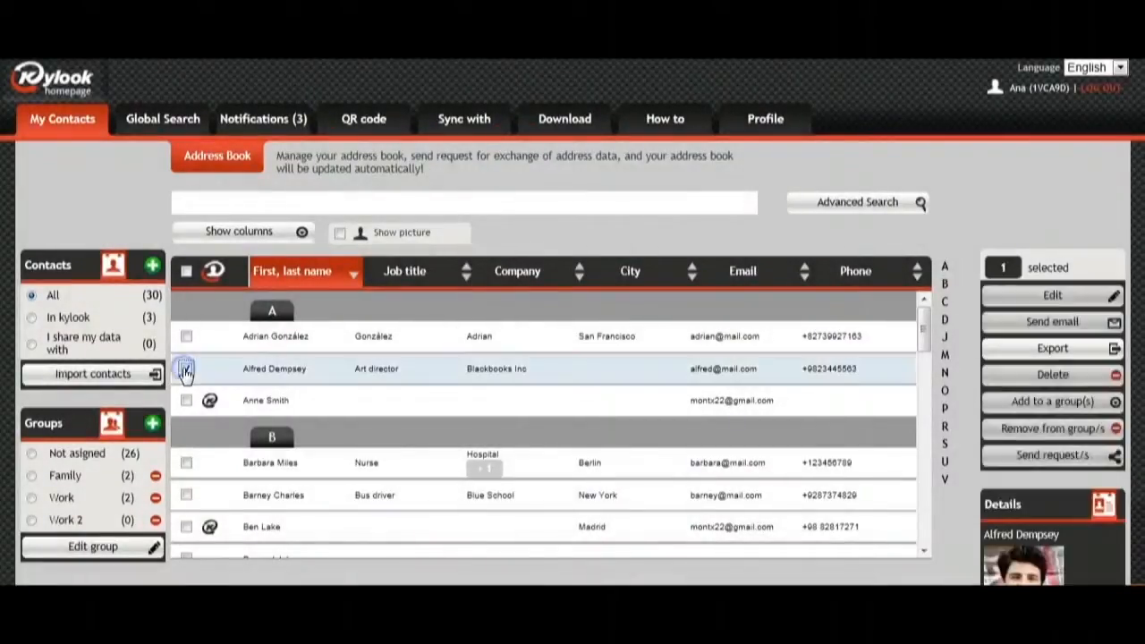
left_click(186, 401)
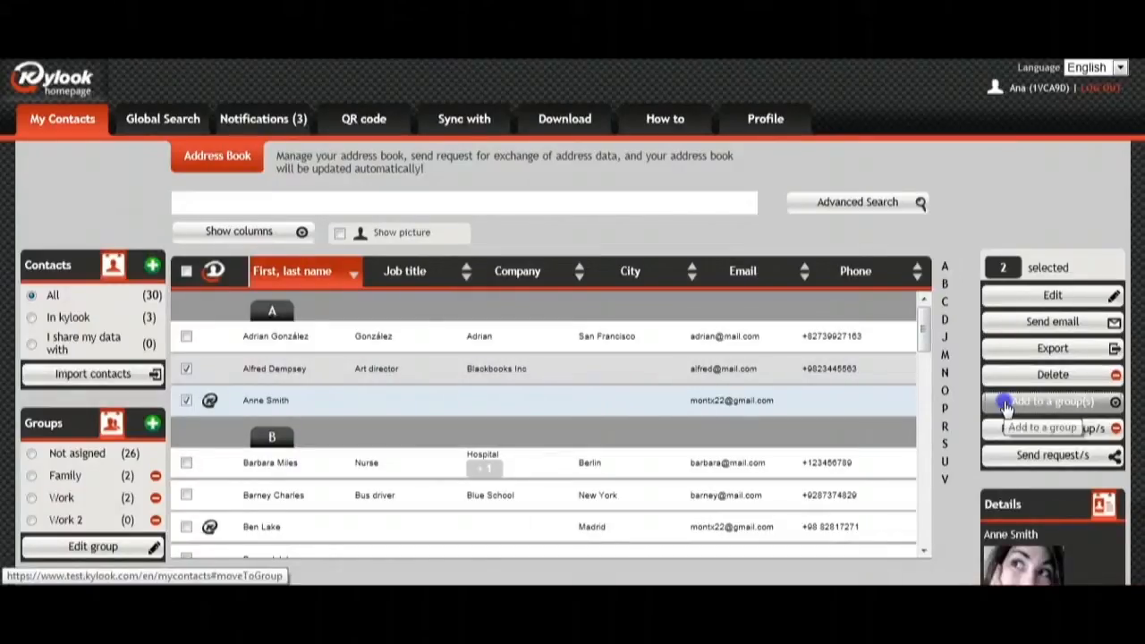
left_click(1052, 401)
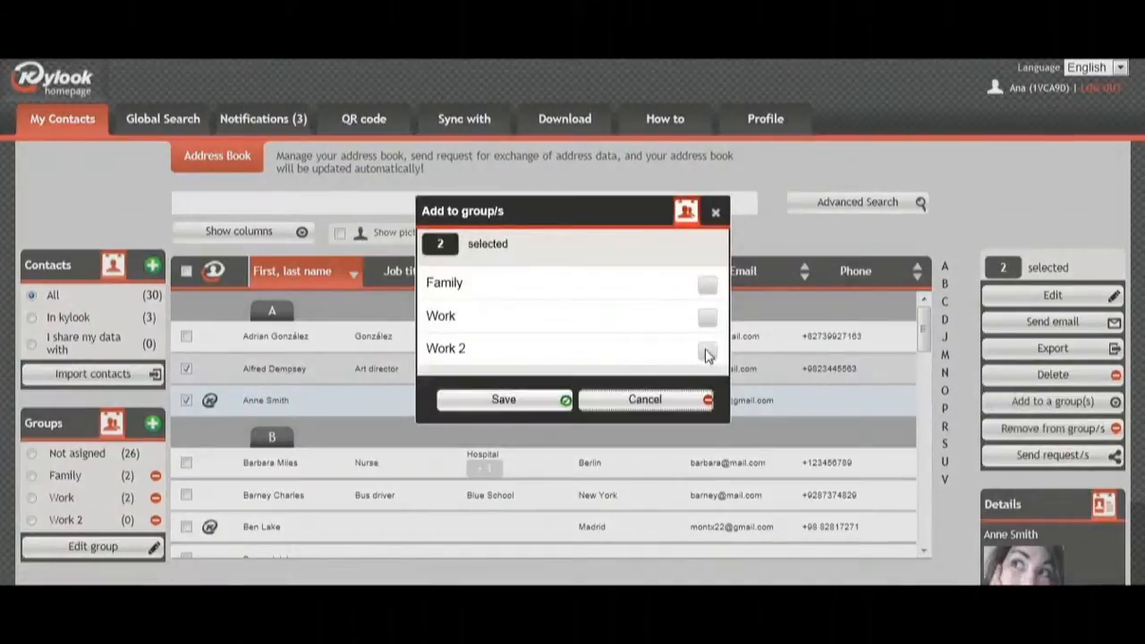
left_click(706, 349)
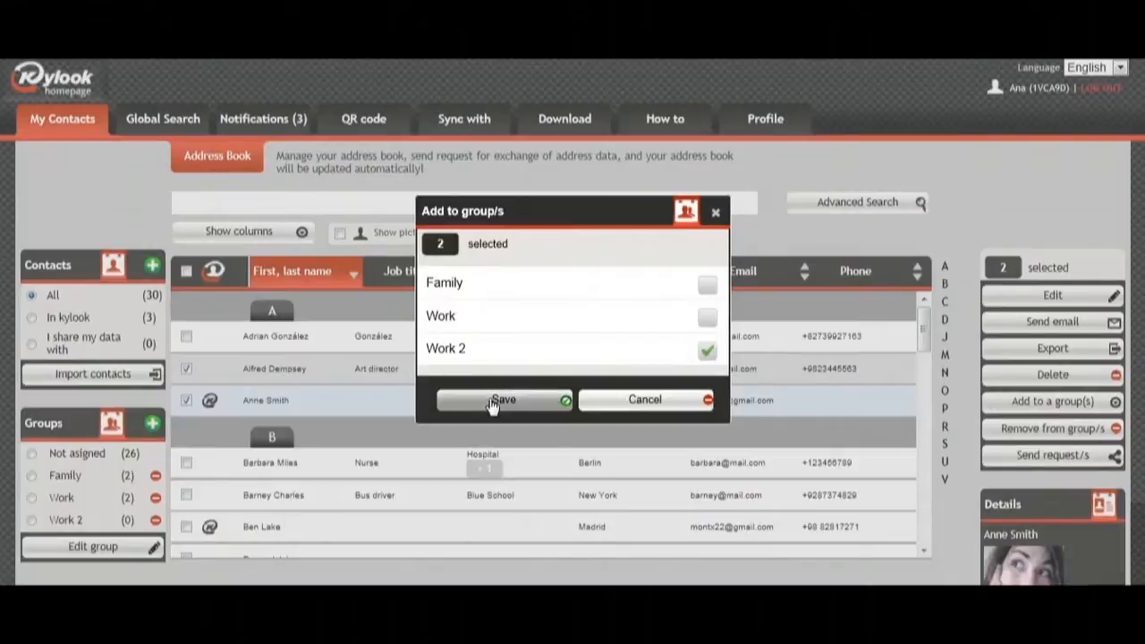
left_click(505, 401)
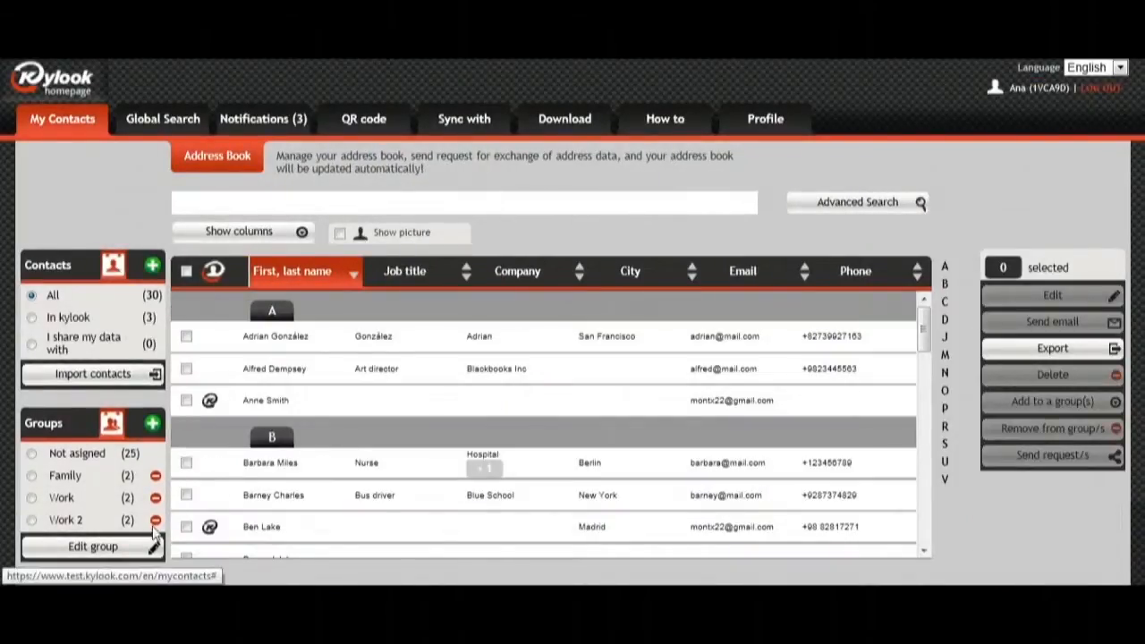
Start deleting the Work 2 group, bringing up the confirmation prompt.
left_click(153, 518)
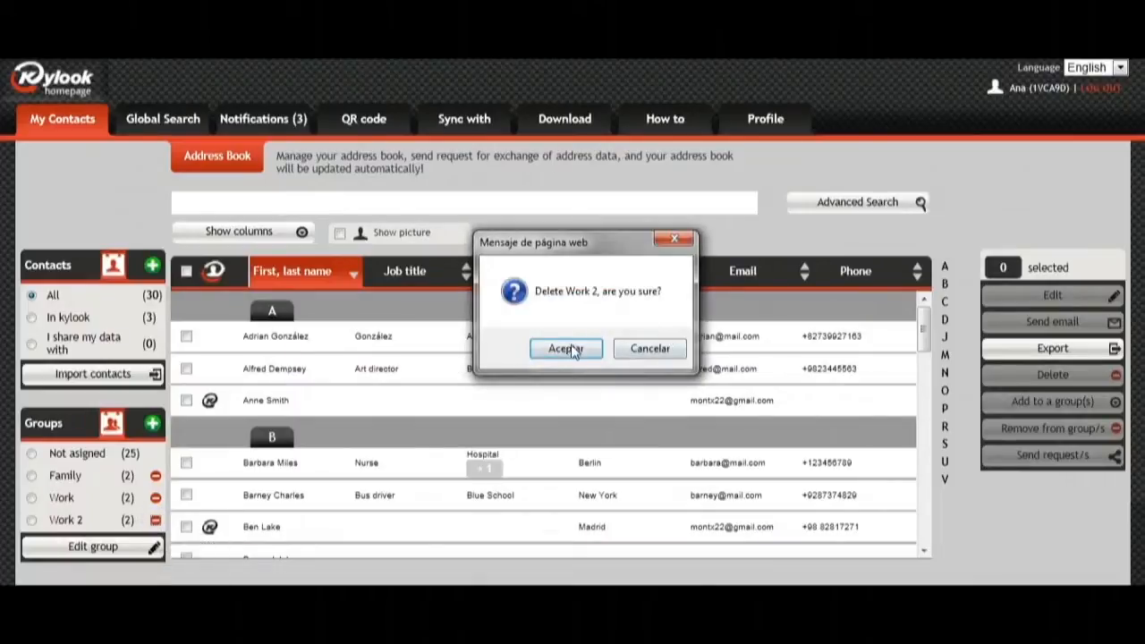